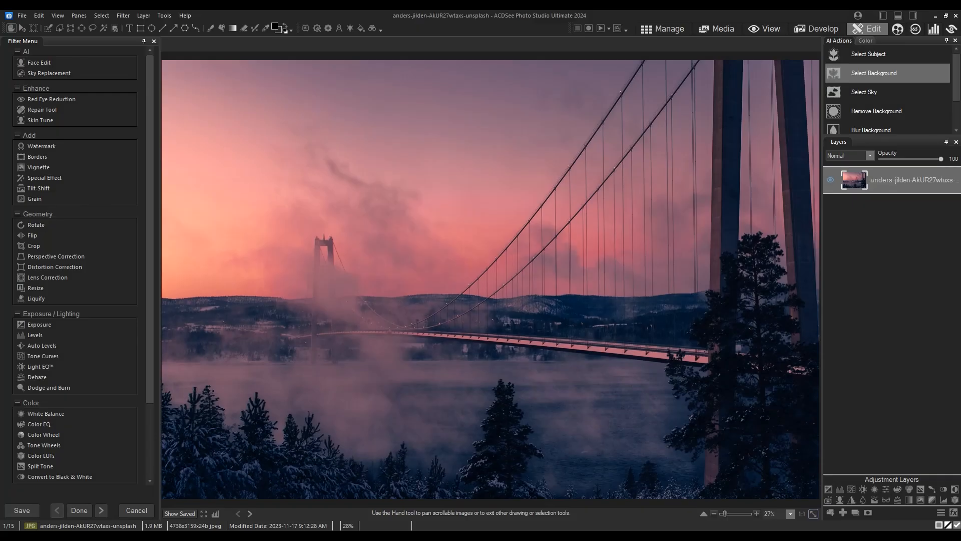
pyautogui.moveTo(621, 283)
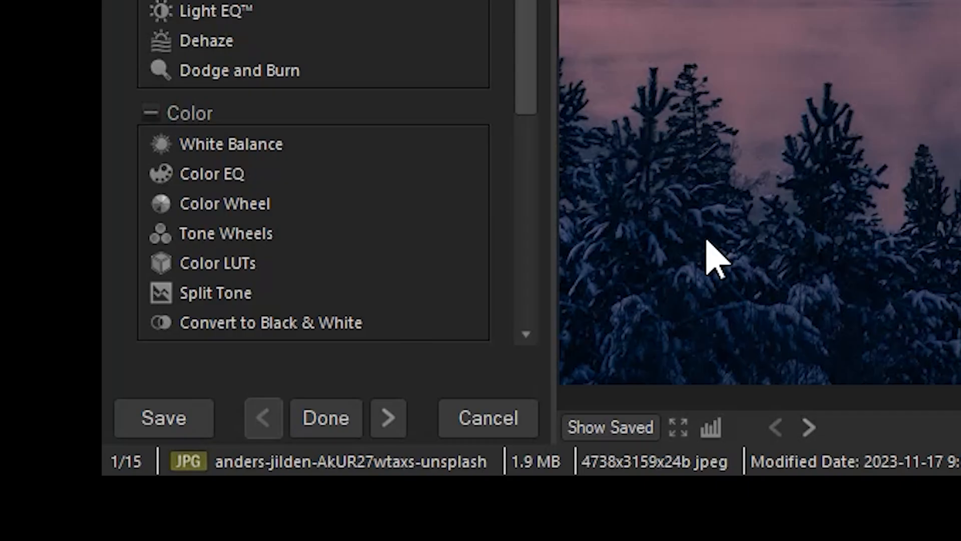
pyautogui.moveTo(217, 262)
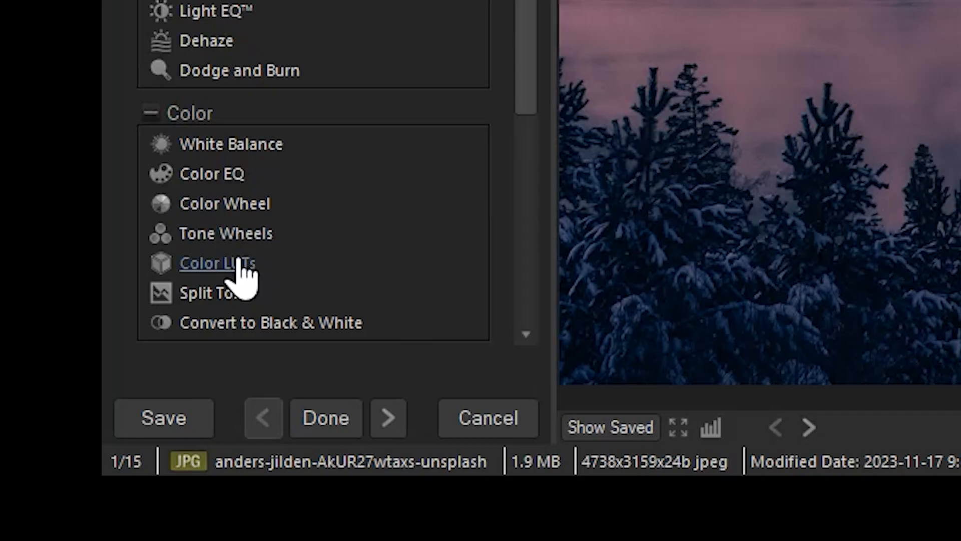
# - Start a LUT import from the Color LUTs tool, browsing to the Desktop's 3DL files
pyautogui.click(217, 263)
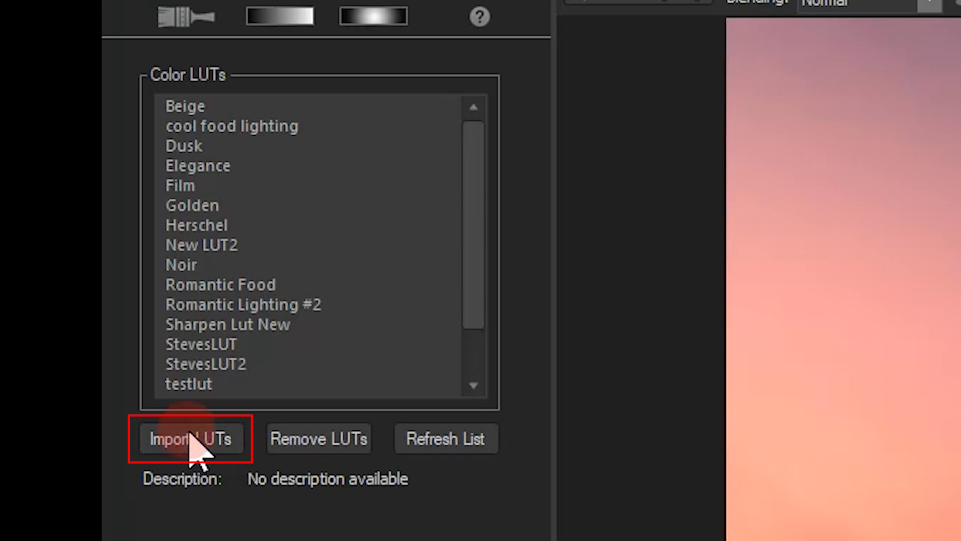
pyautogui.click(191, 439)
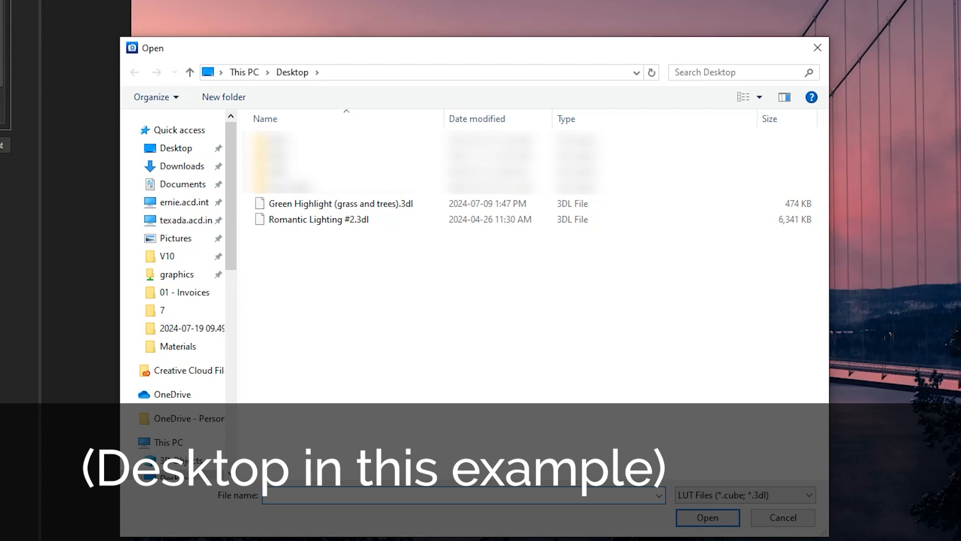
# - Import Green Highlight (grass and trees).3dl into the Color LUTs list
pyautogui.click(342, 203)
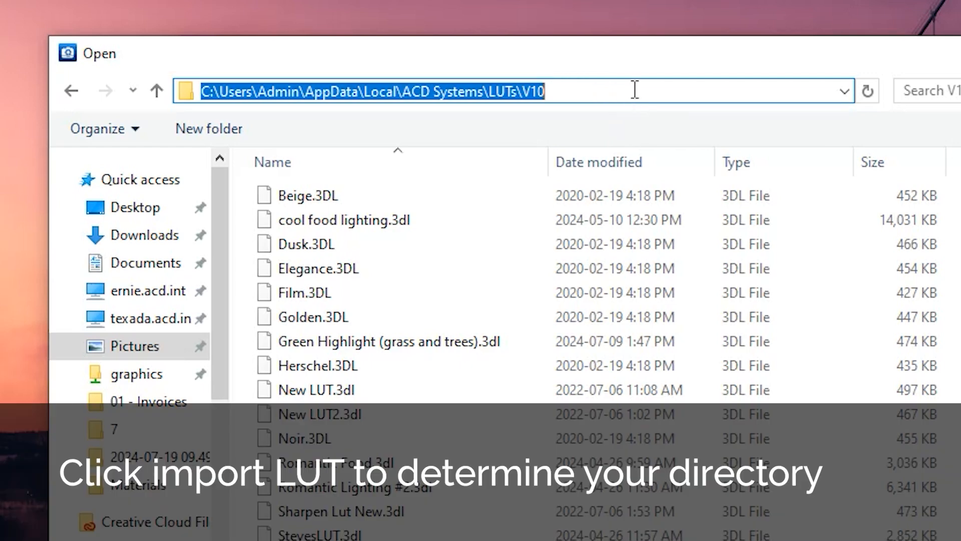
pyautogui.moveTo(196, 113)
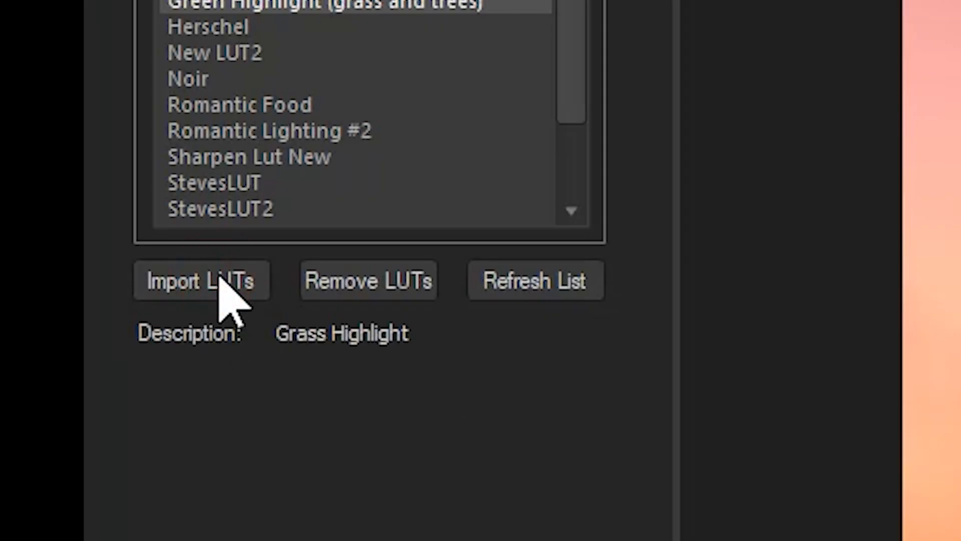
# - Locate the Green Highlight .3dl on the Desktop and bring up its file actions for copying
pyautogui.click(200, 280)
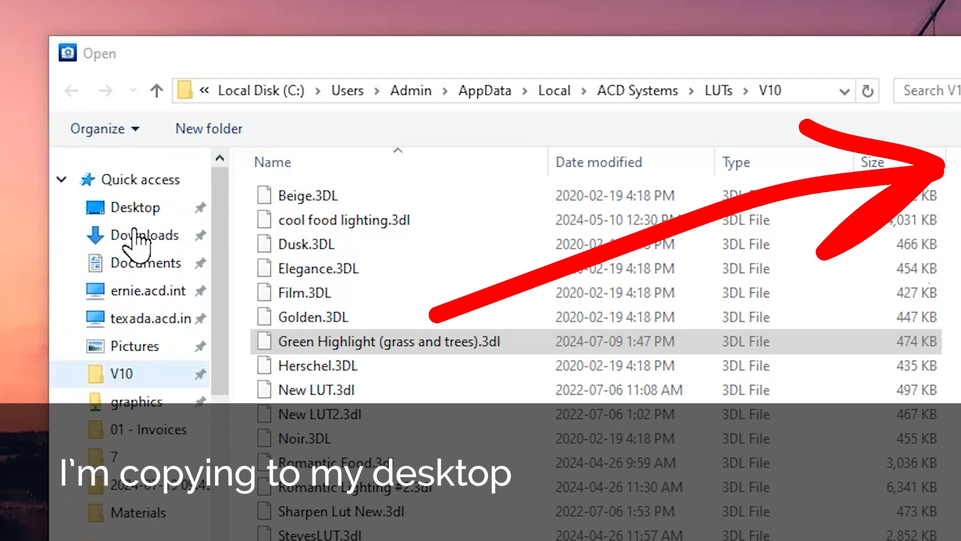
pyautogui.click(133, 207)
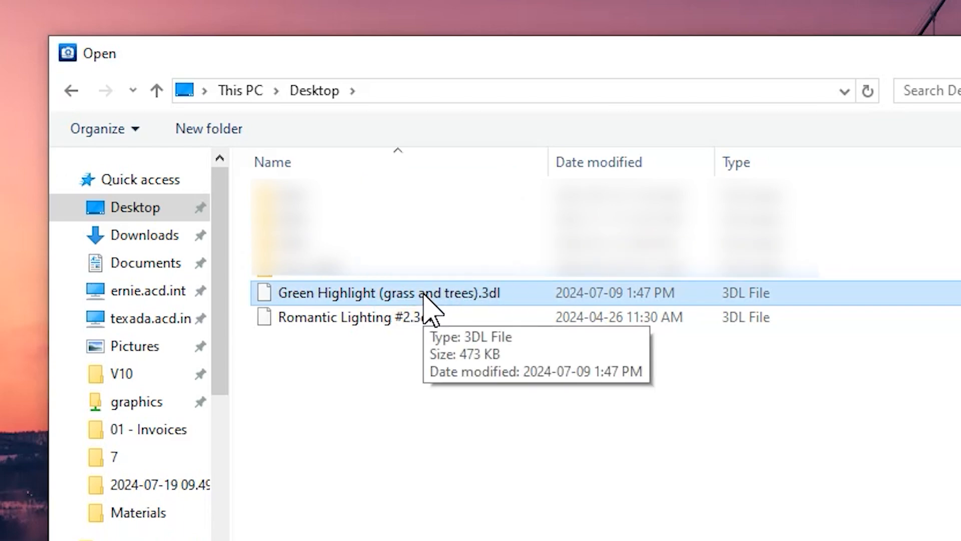
pyautogui.moveTo(370, 343)
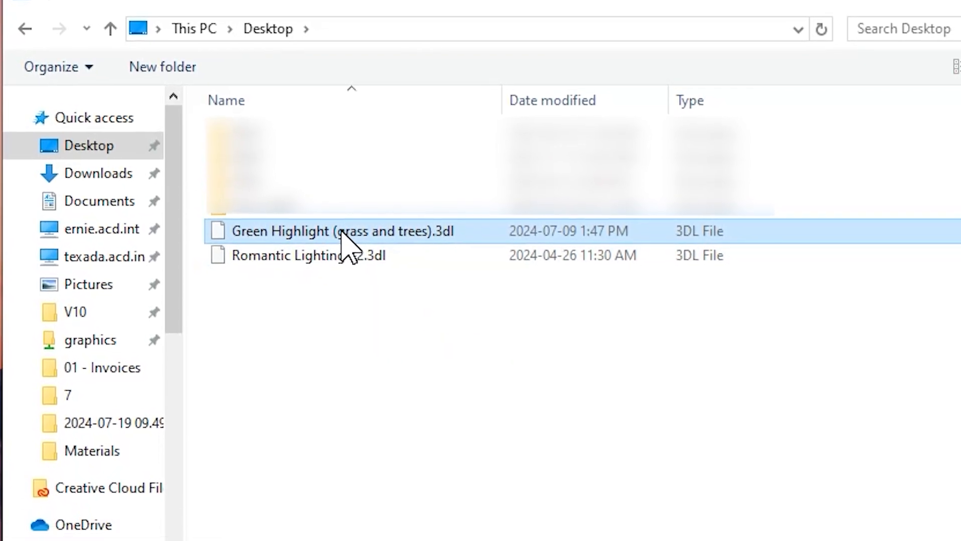
pyautogui.rightClick(341, 231)
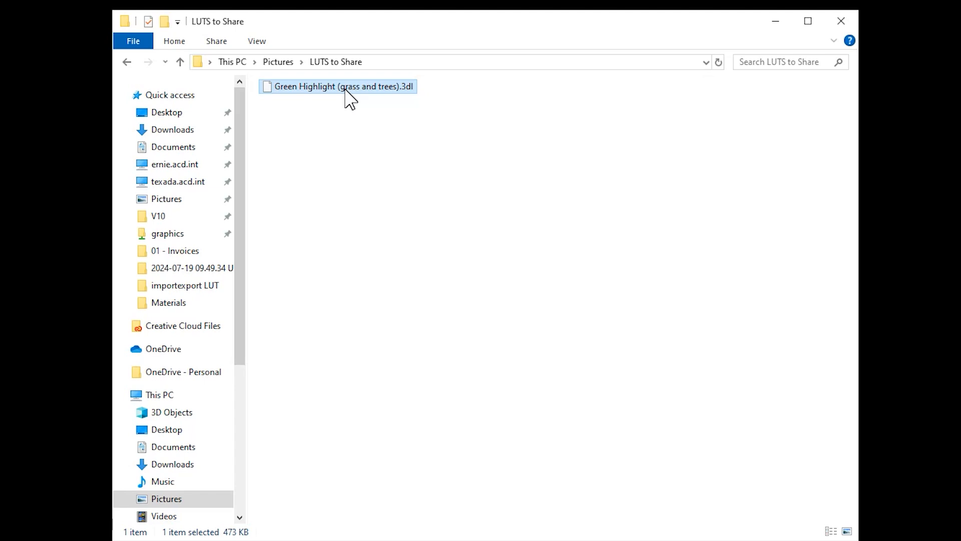
# - Compress the Green Highlight .3dl in LUTS to Share into a zipped folder
pyautogui.rightClick(340, 86)
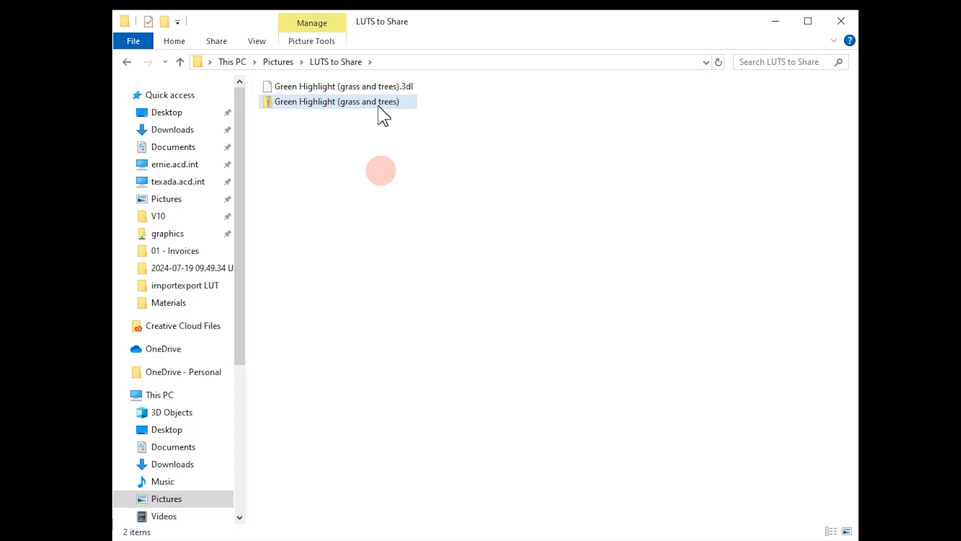
pyautogui.click(336, 101)
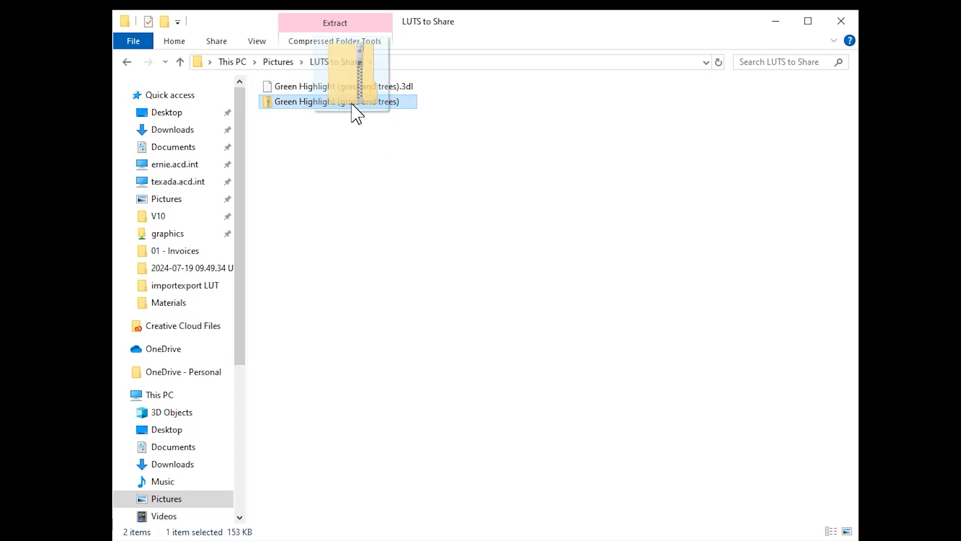